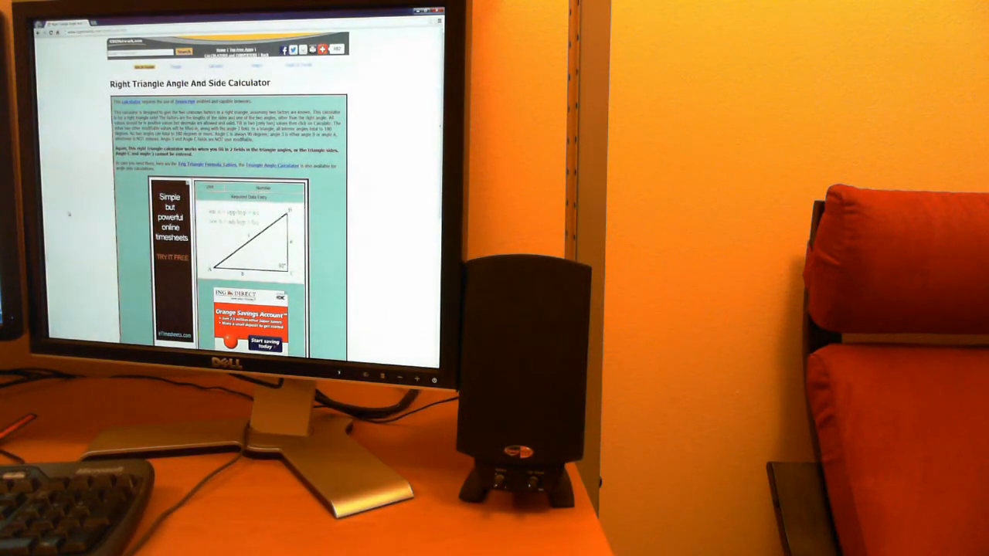
pyautogui.scroll(-3)
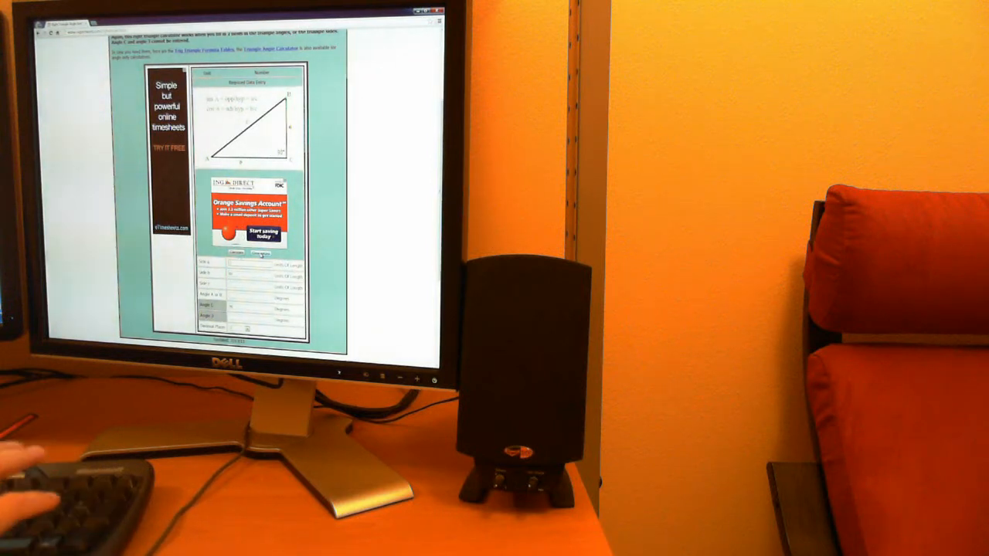
pyautogui.scroll(-3)
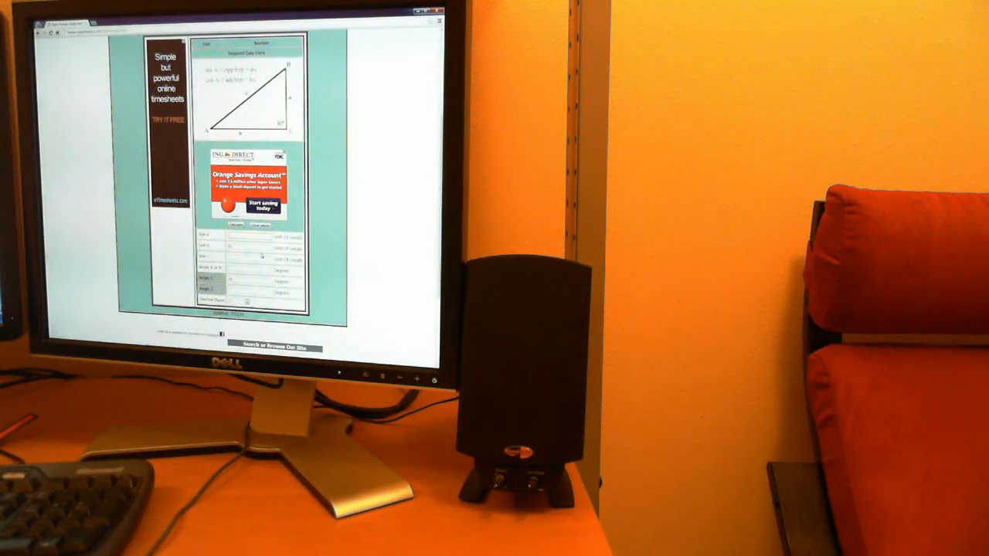